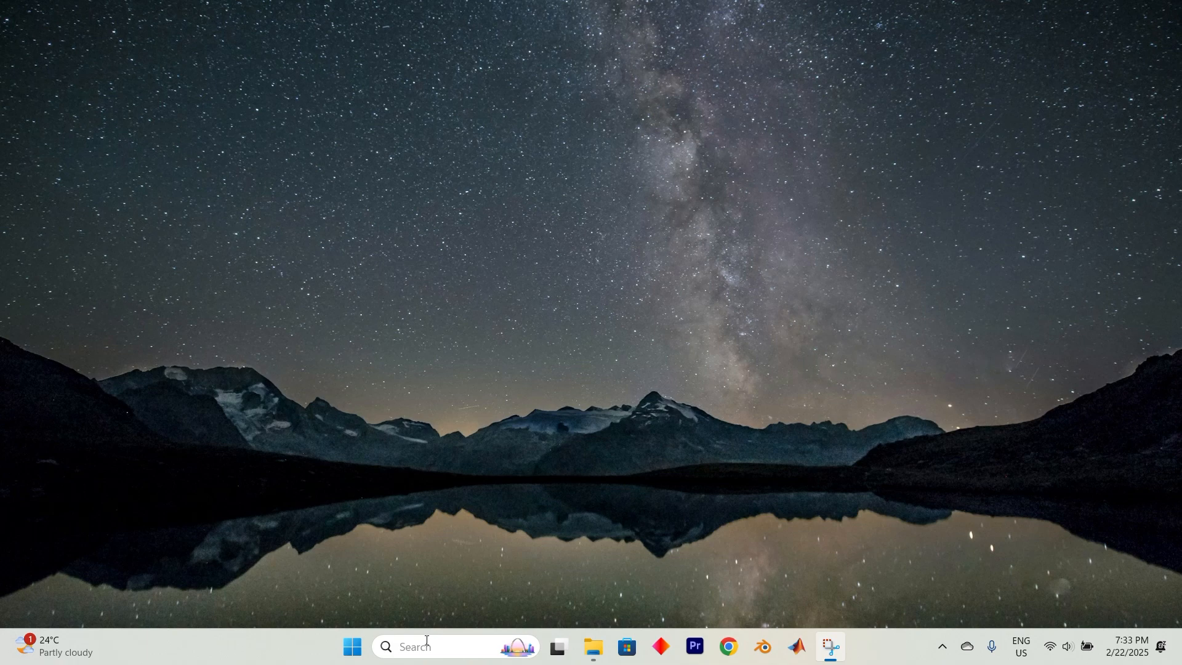
- Open Windows Settings and search 'trou' to launch the troubleshooter in Get Help
type("settings")
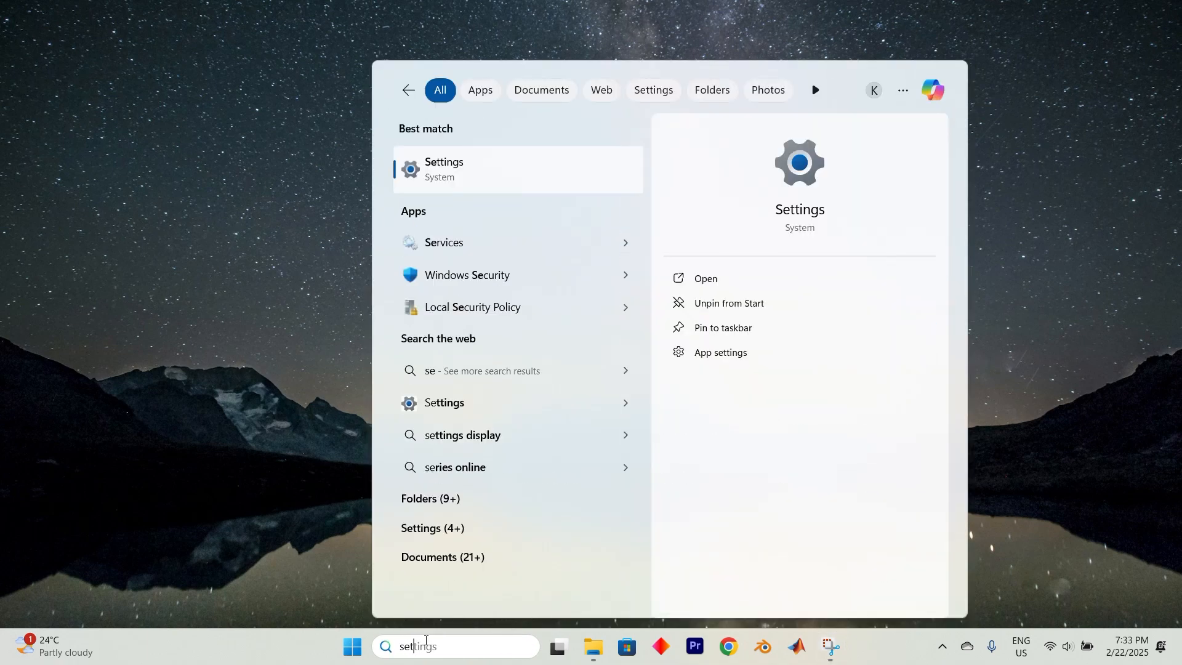
key("BackSpace")
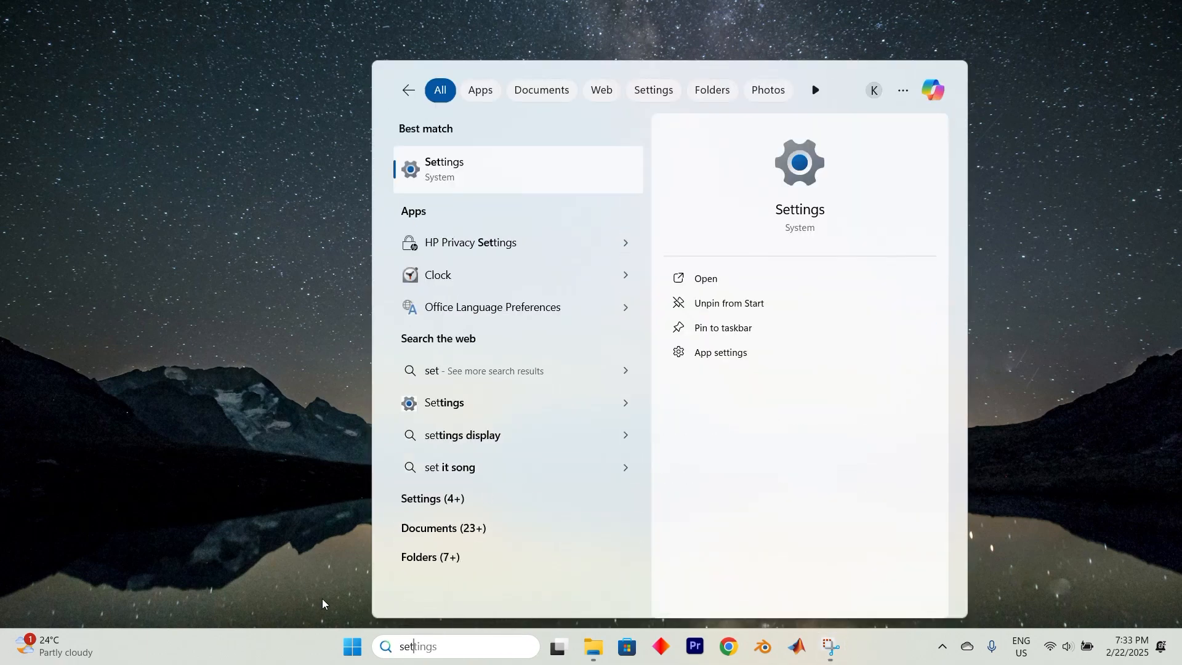
right_click(351, 646)
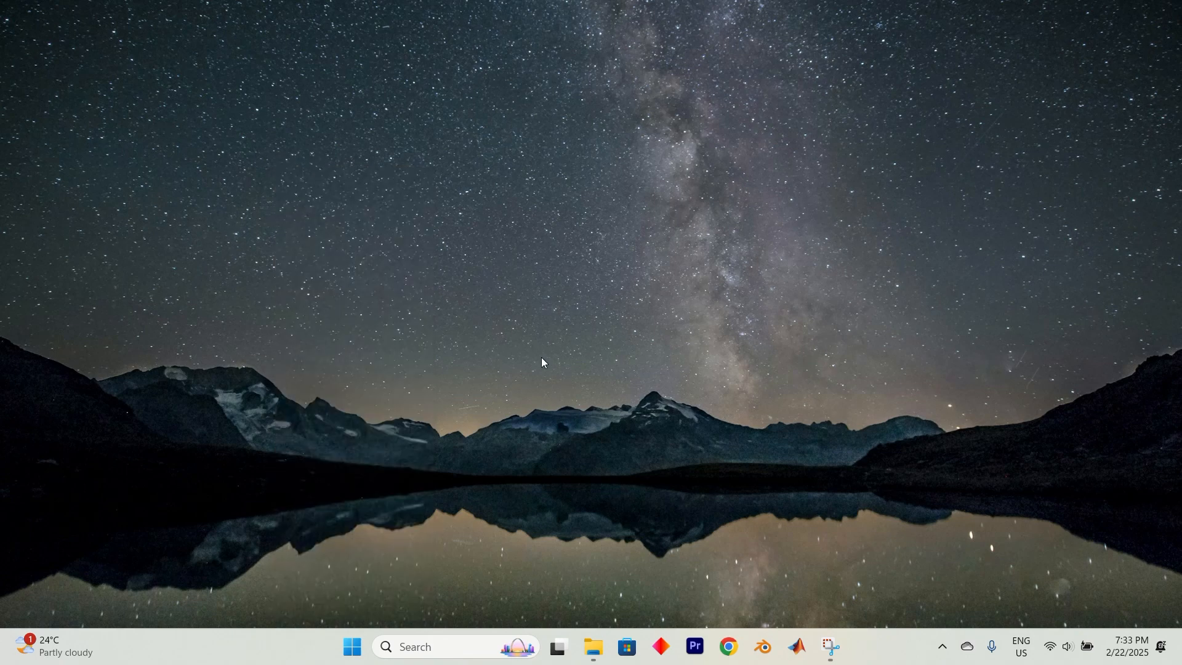
left_click(845, 646)
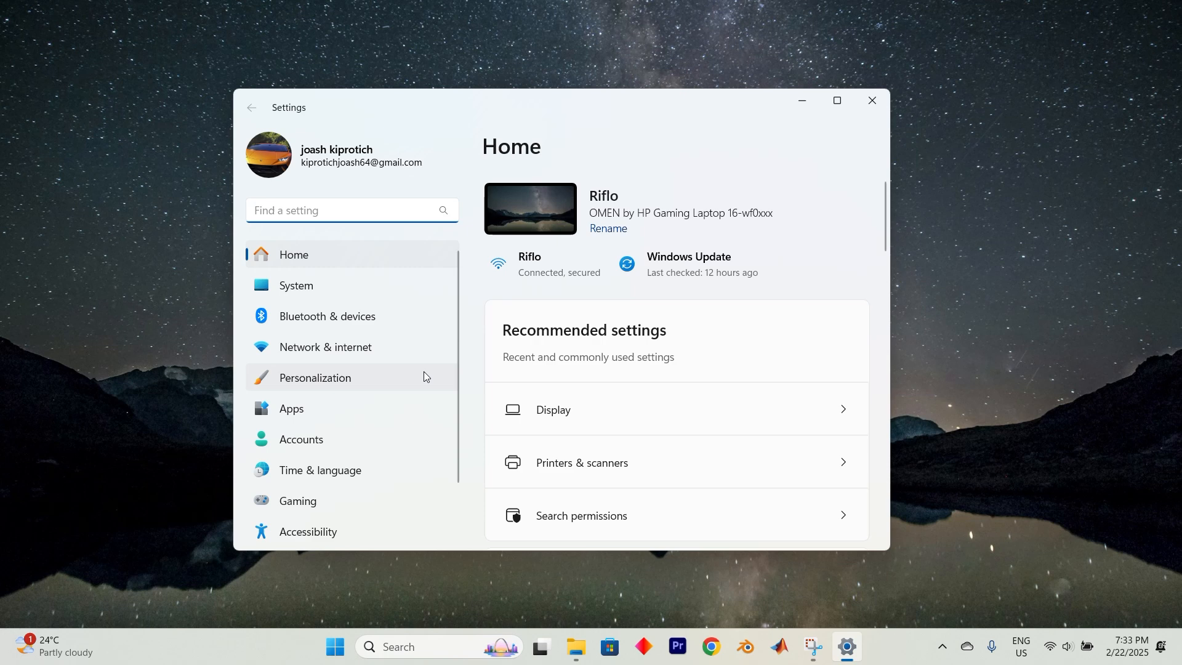
type("trou")
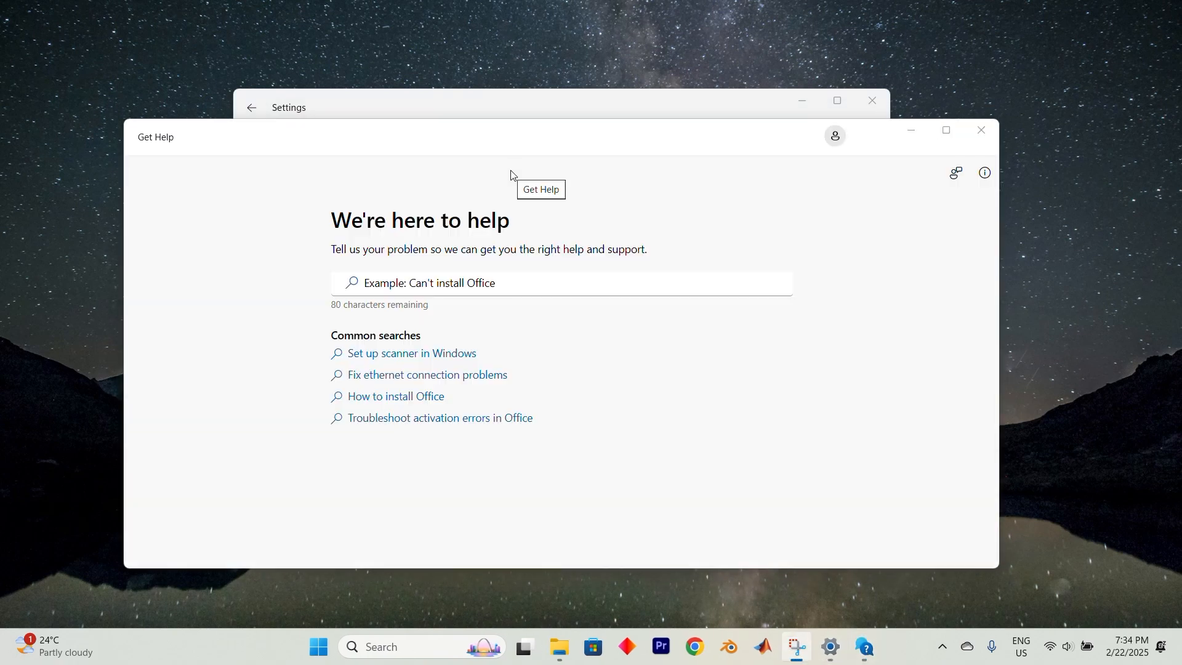
- Review Get Help's printer troubleshooting guidance, then launch Word and open Custom Margins in Page Setup
left_click(412, 353)
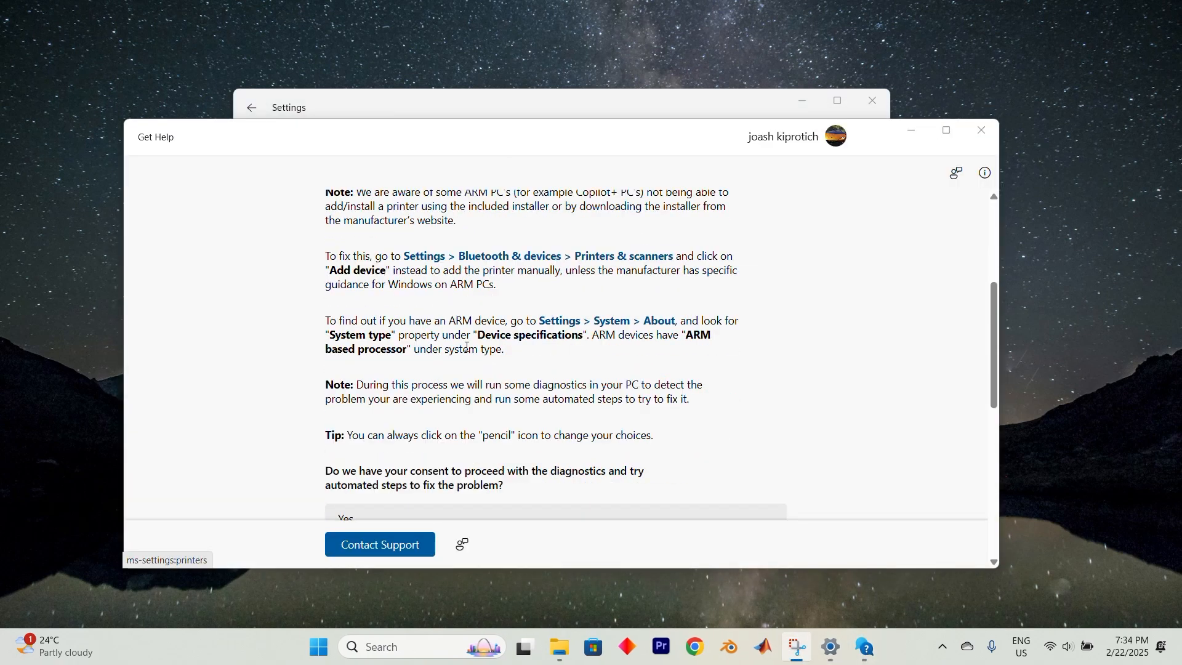
scroll("up", 3)
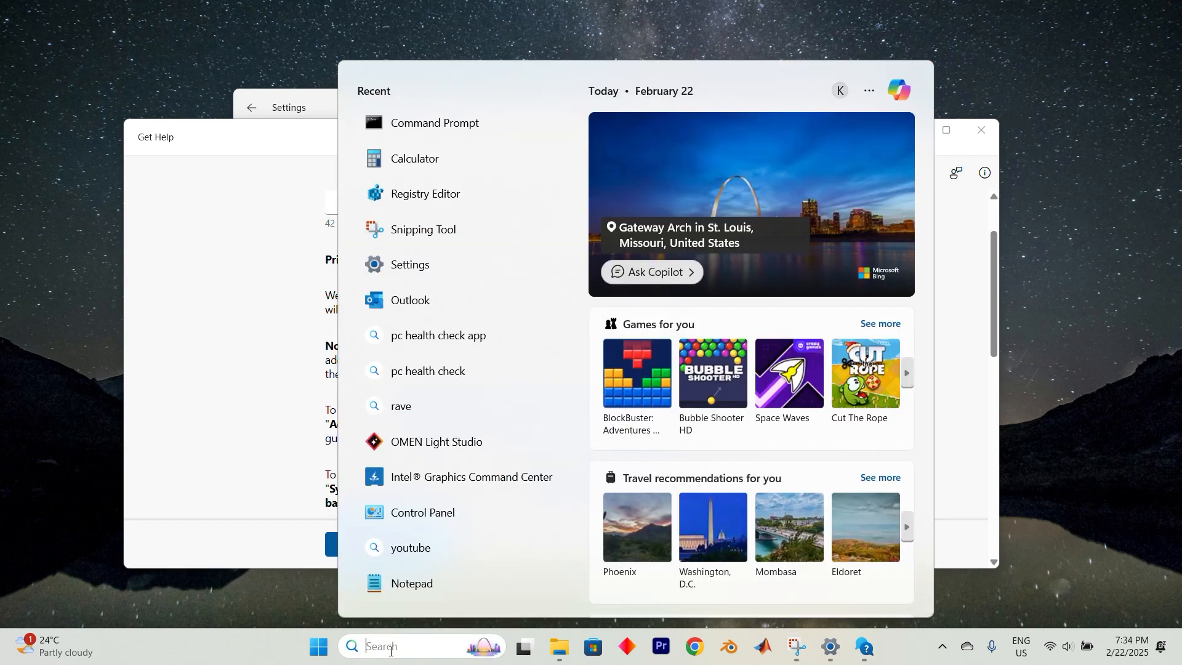
type("word")
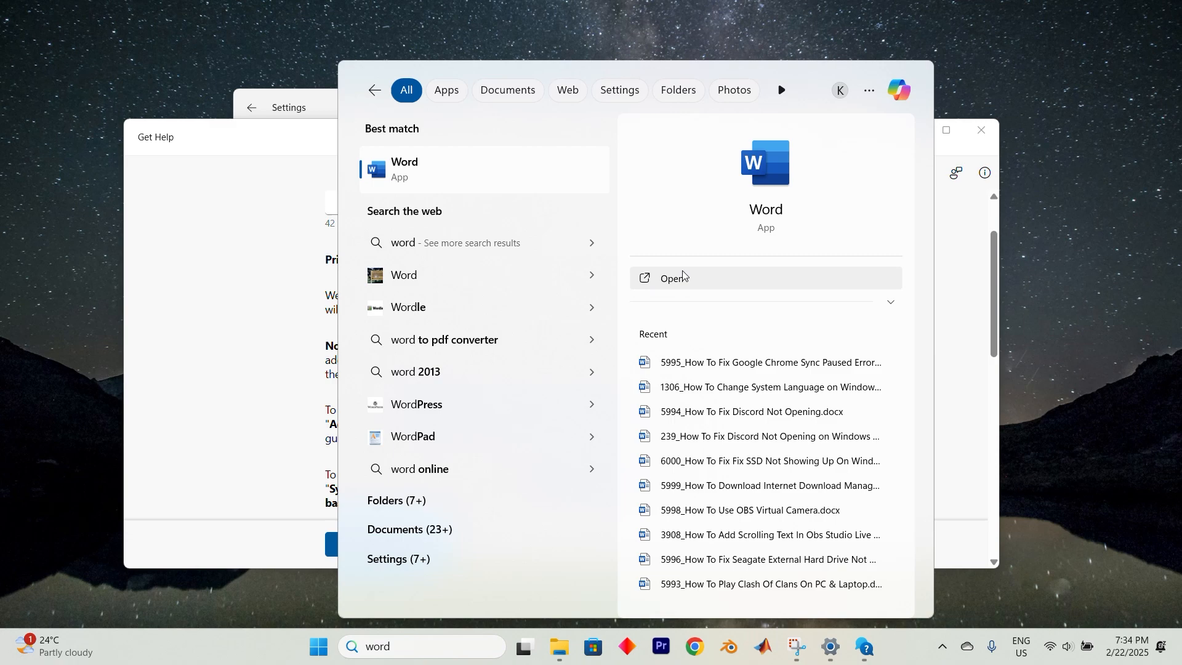
left_click(670, 278)
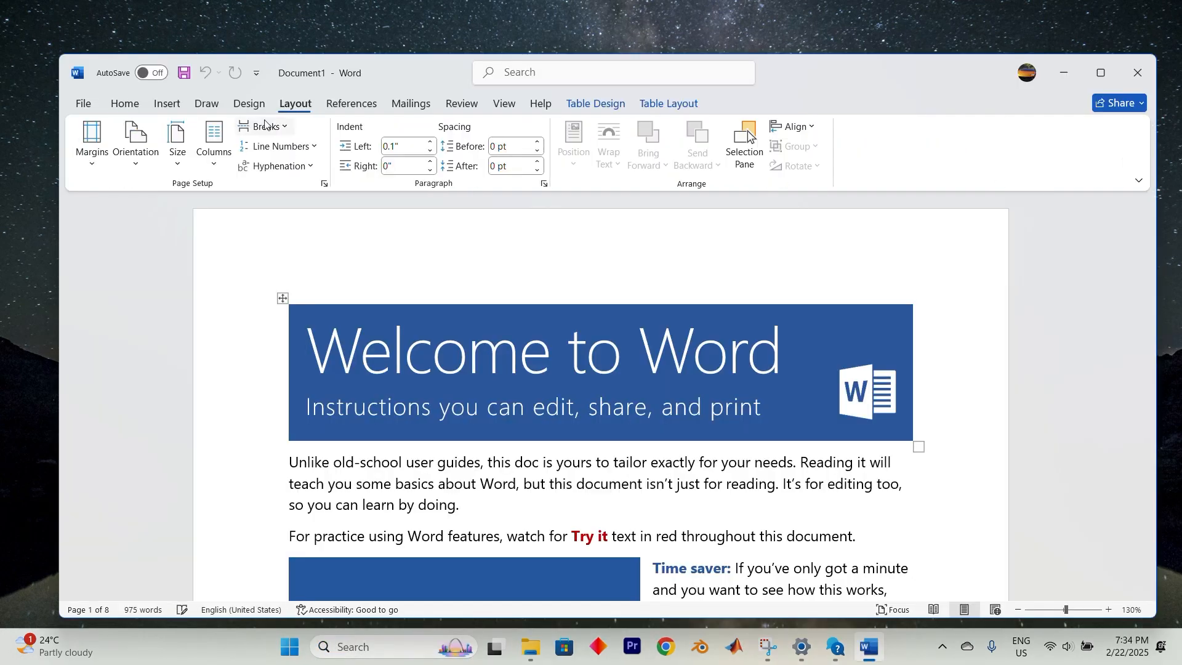
left_click(91, 142)
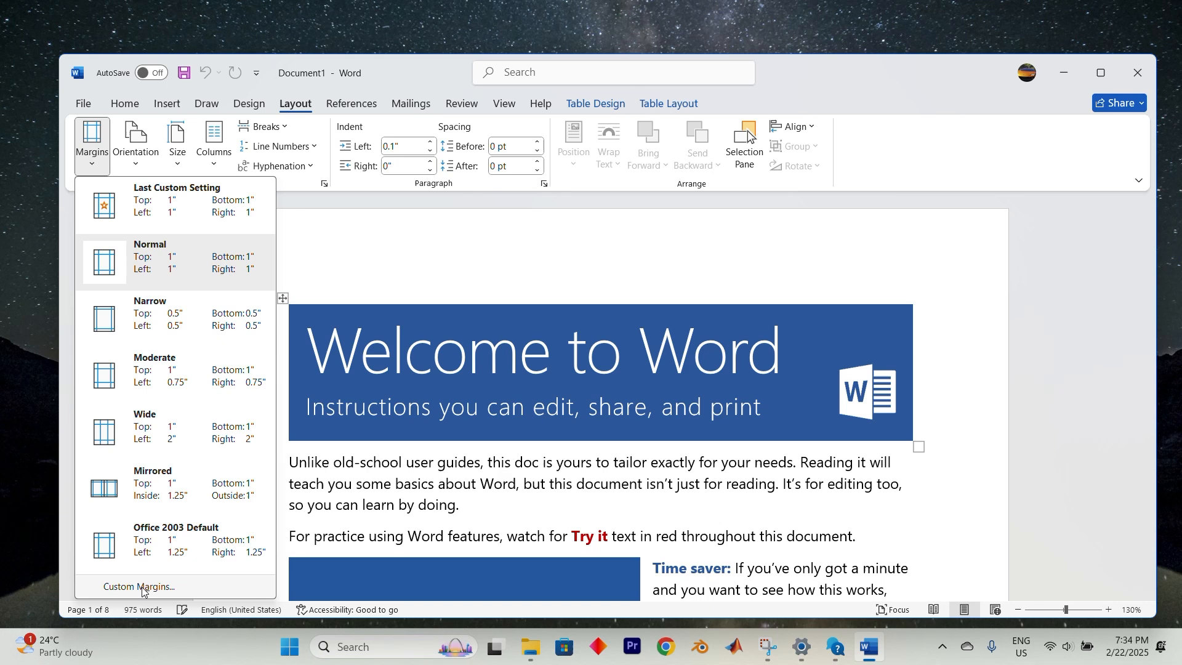
left_click(138, 587)
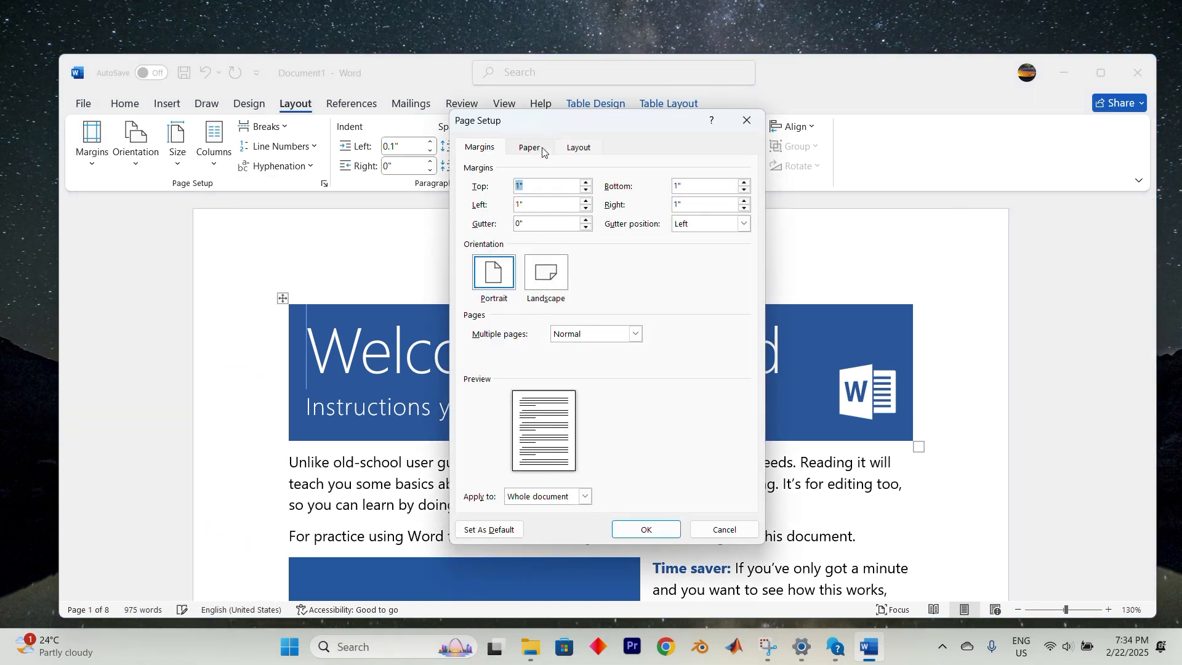
- Change the Page Setup paper size from Letter to A4 and return to the margin settings
left_click(529, 148)
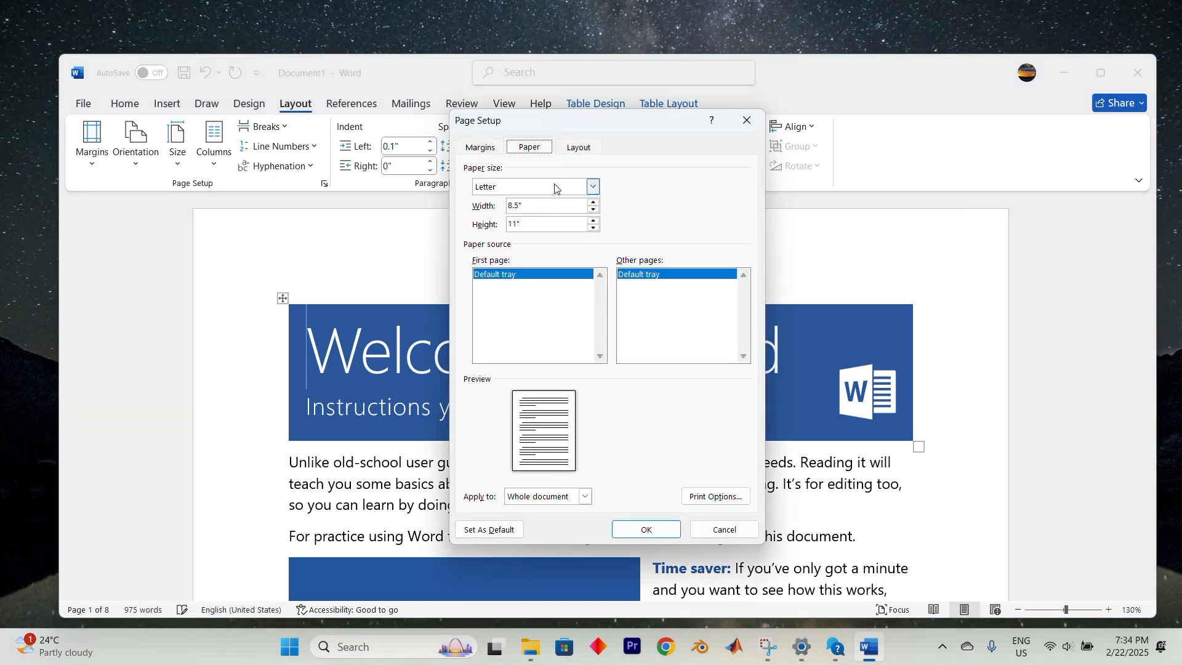
left_click(591, 186)
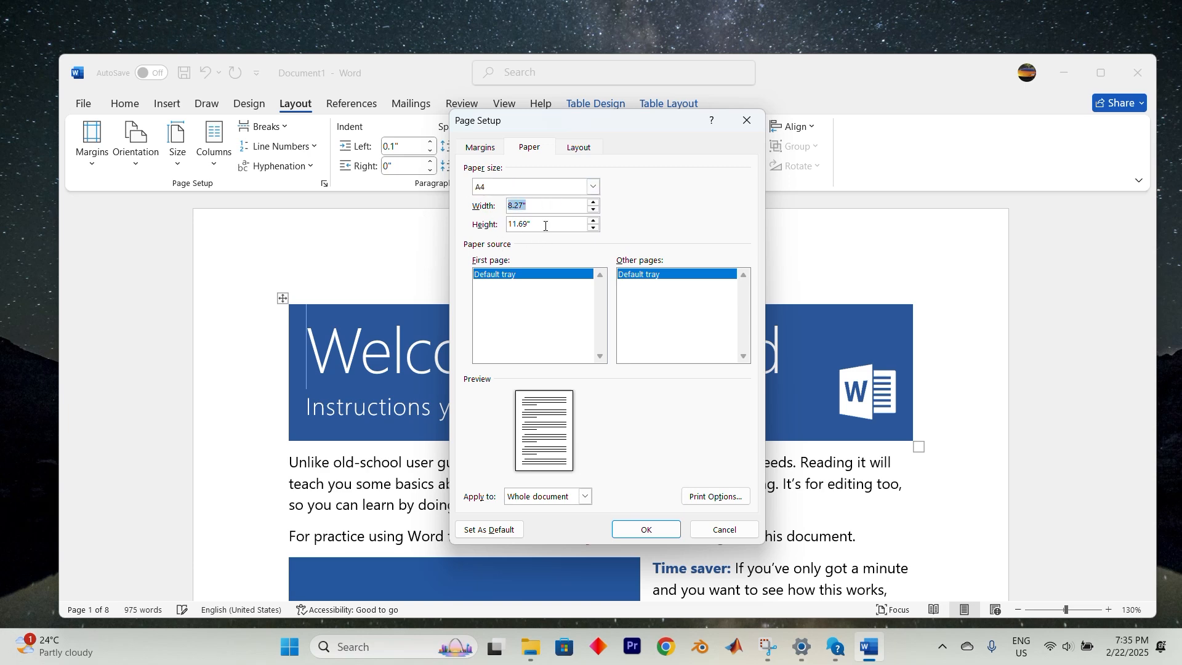
left_click(480, 147)
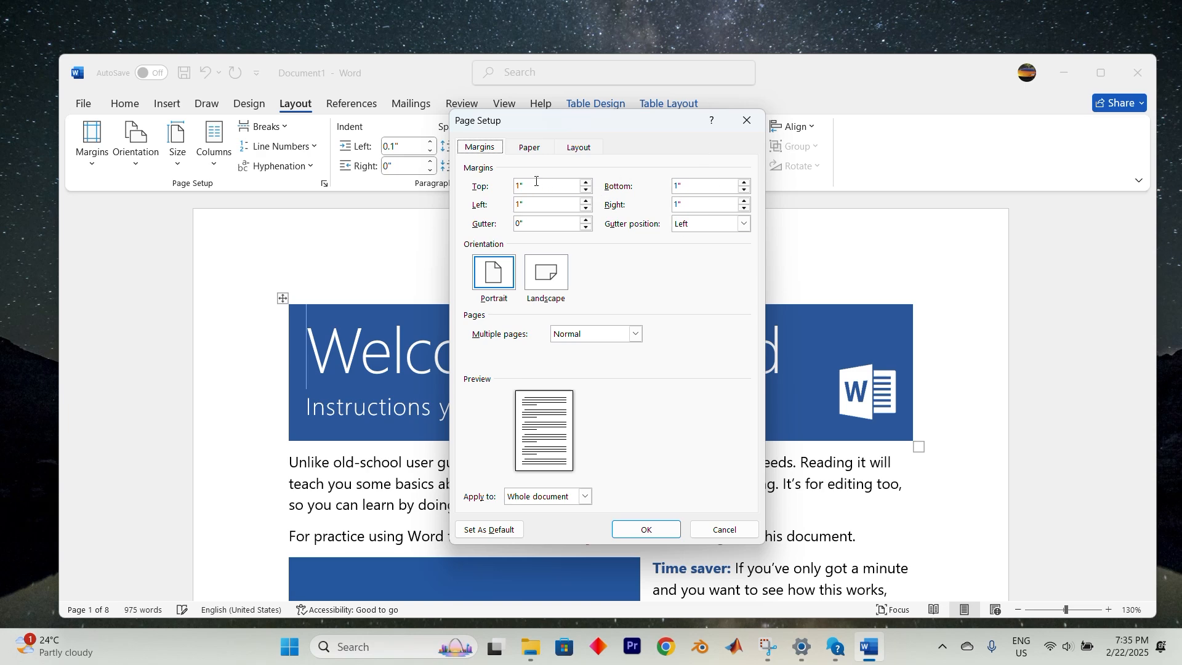
triple_click(548, 205)
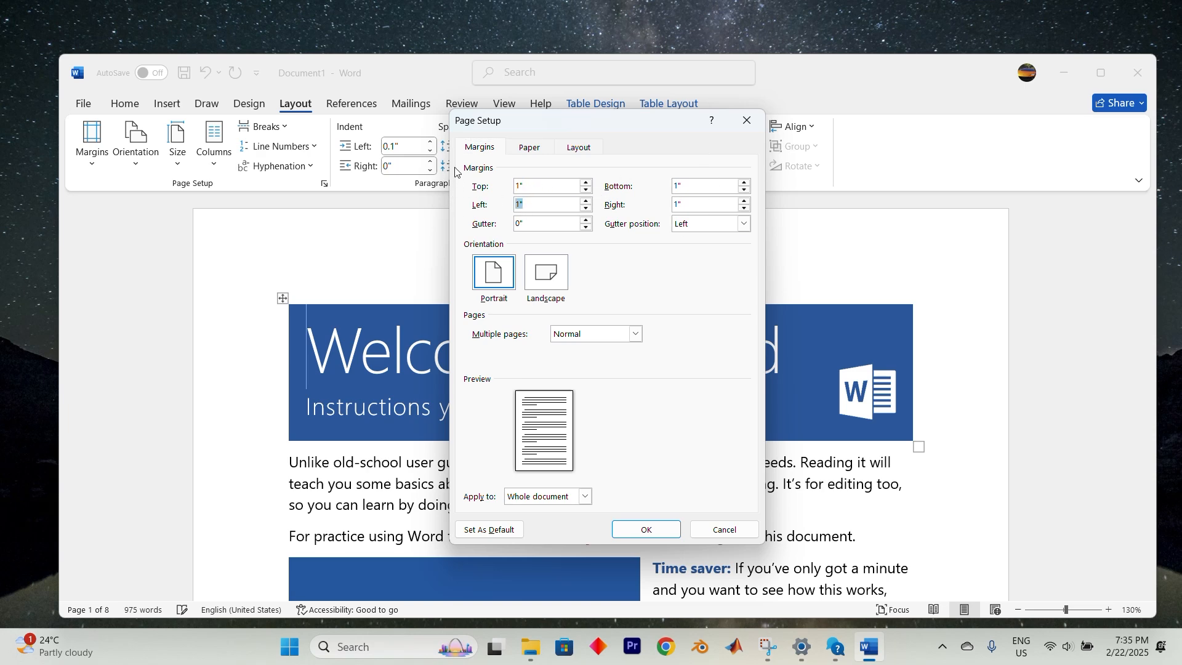
mouse_move(658, 174)
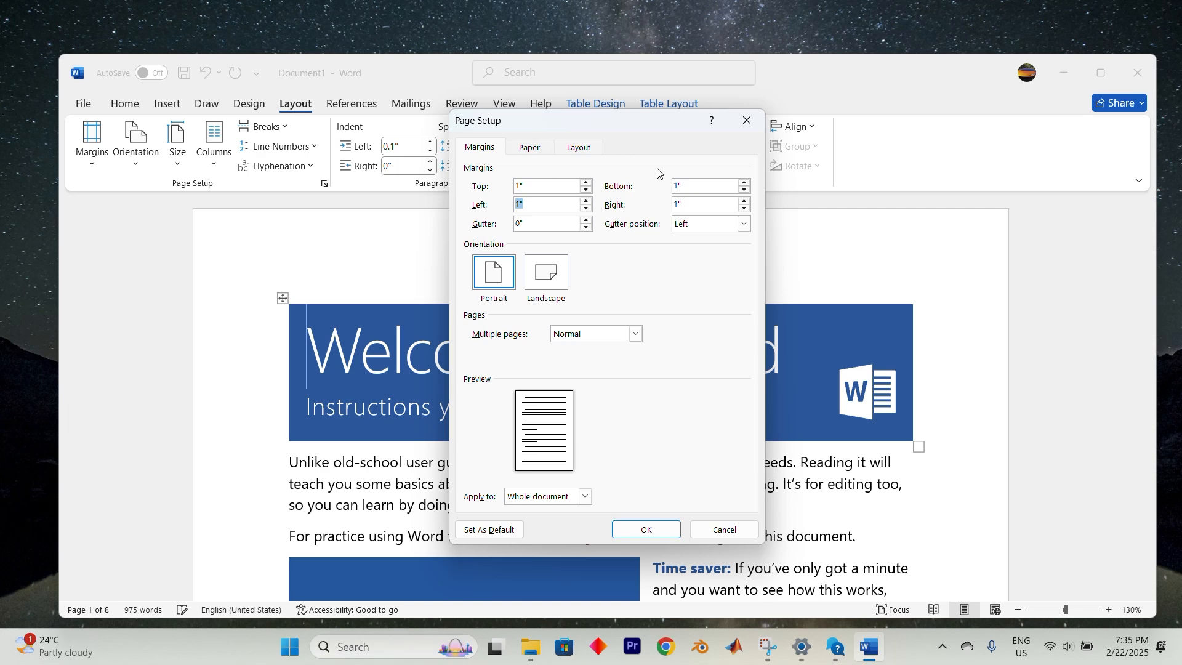
mouse_move(644, 157)
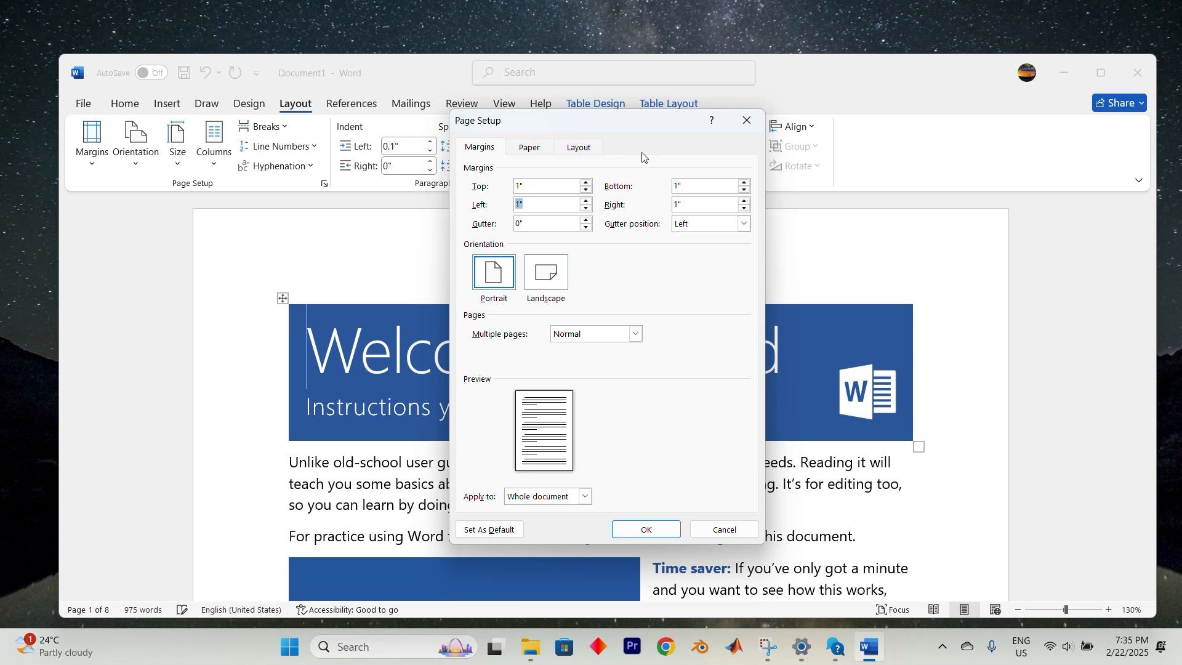